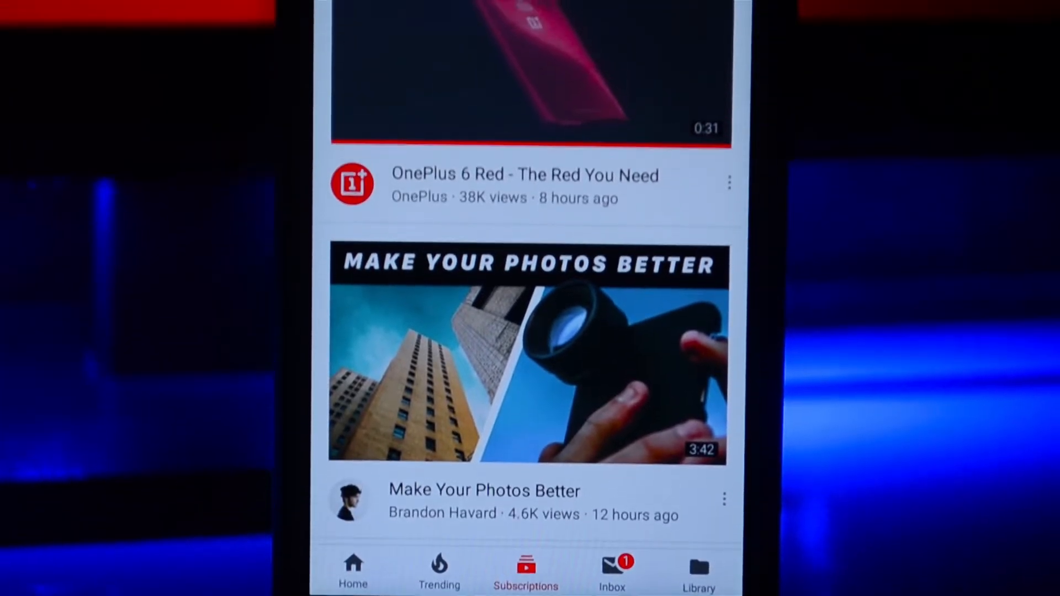
Scroll through the YouTube home feed and the GeekOut EVERYTHING channel's uploads in dark theme.
scroll("down", 3)
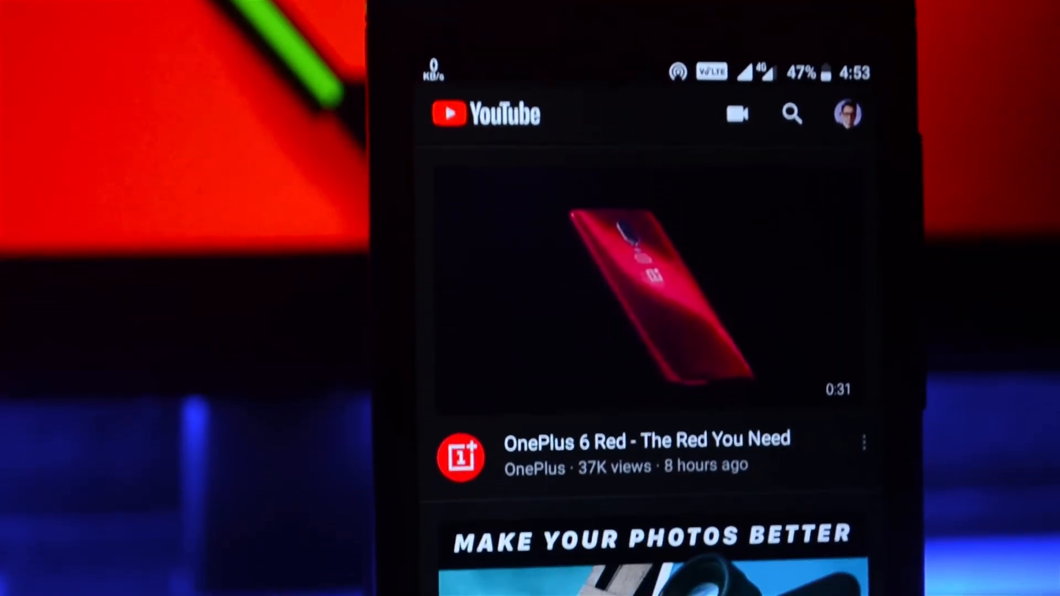
scroll("down", 3)
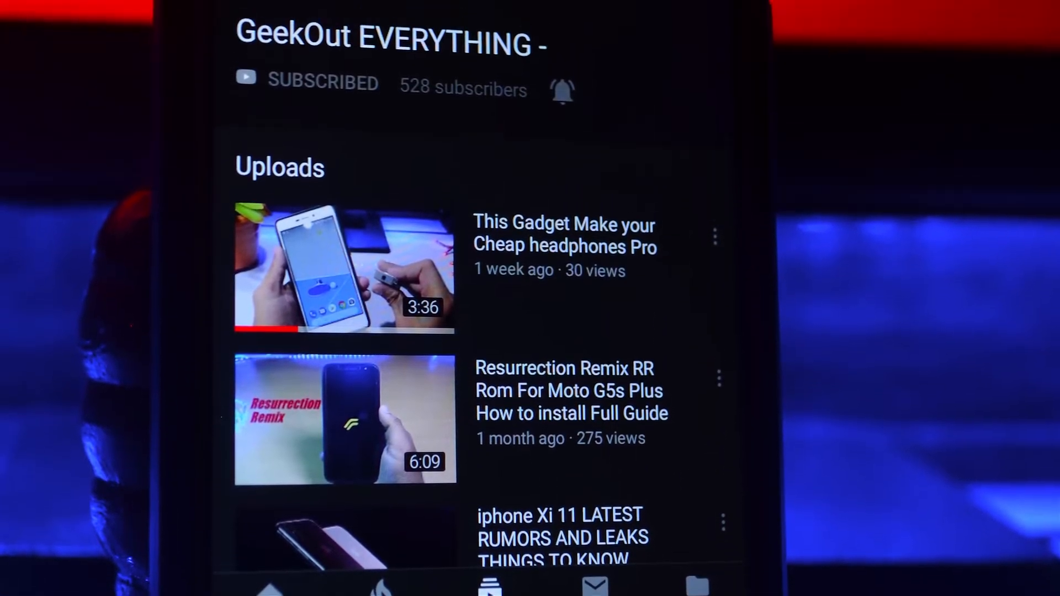
scroll("down", 3)
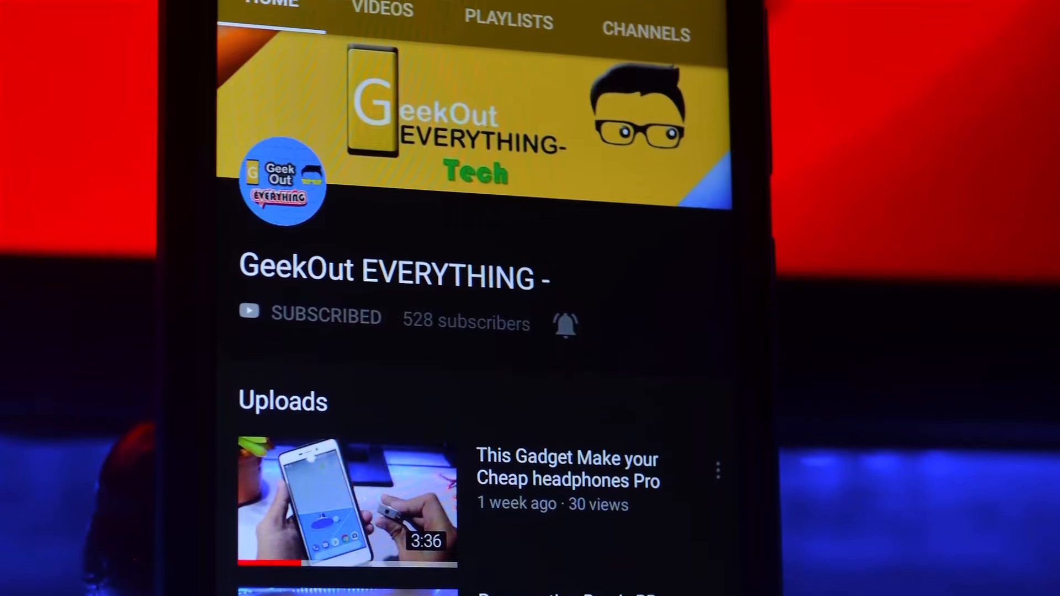
scroll("down", 3)
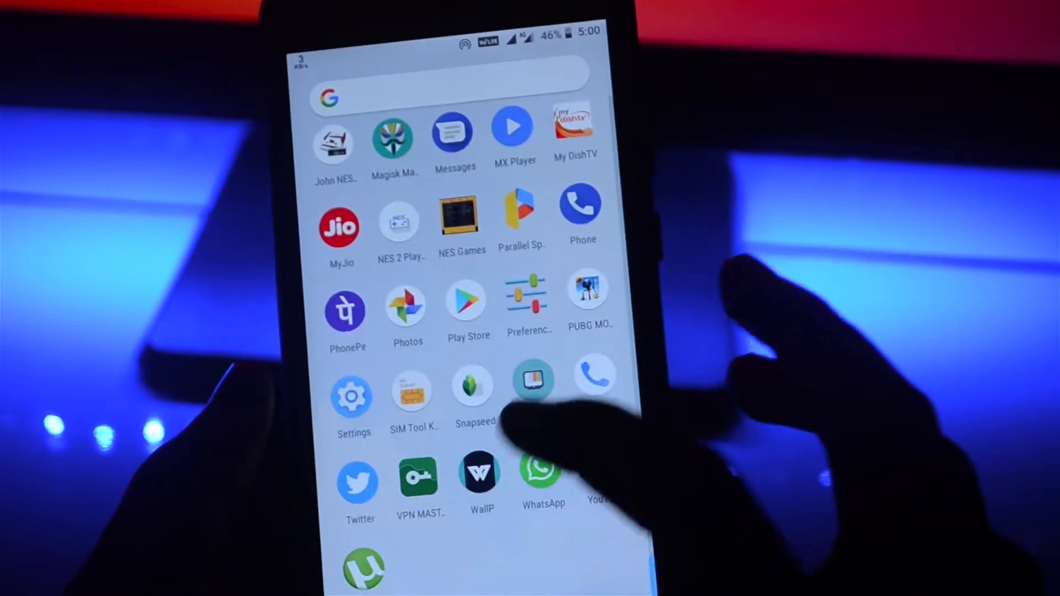
Launch Preferences Manager from its Play Store page and load YouTube's youtube.xml preferences.
left_click(534, 381)
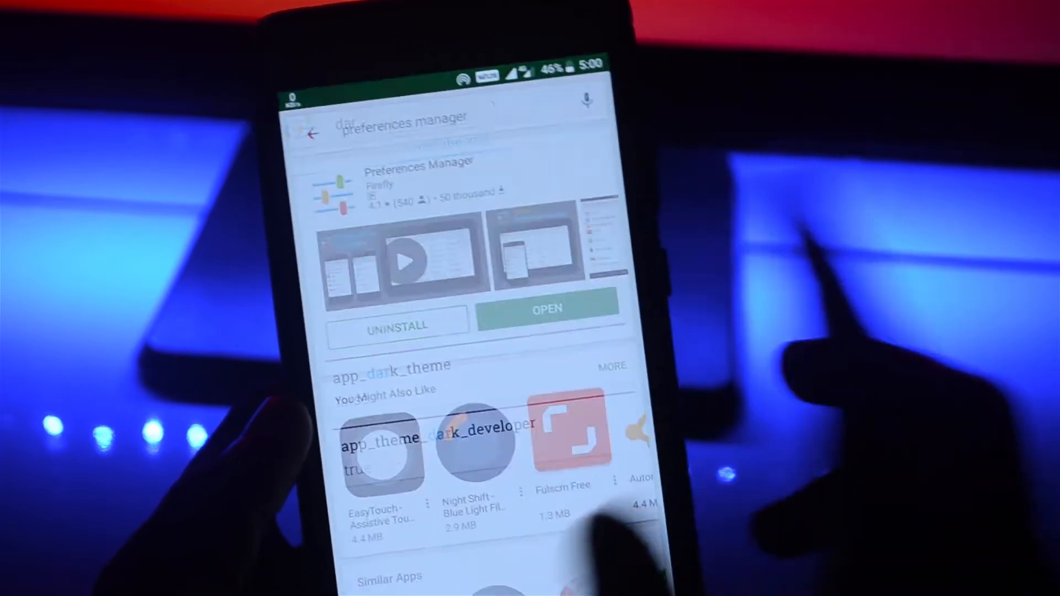
left_click(549, 310)
type("you")
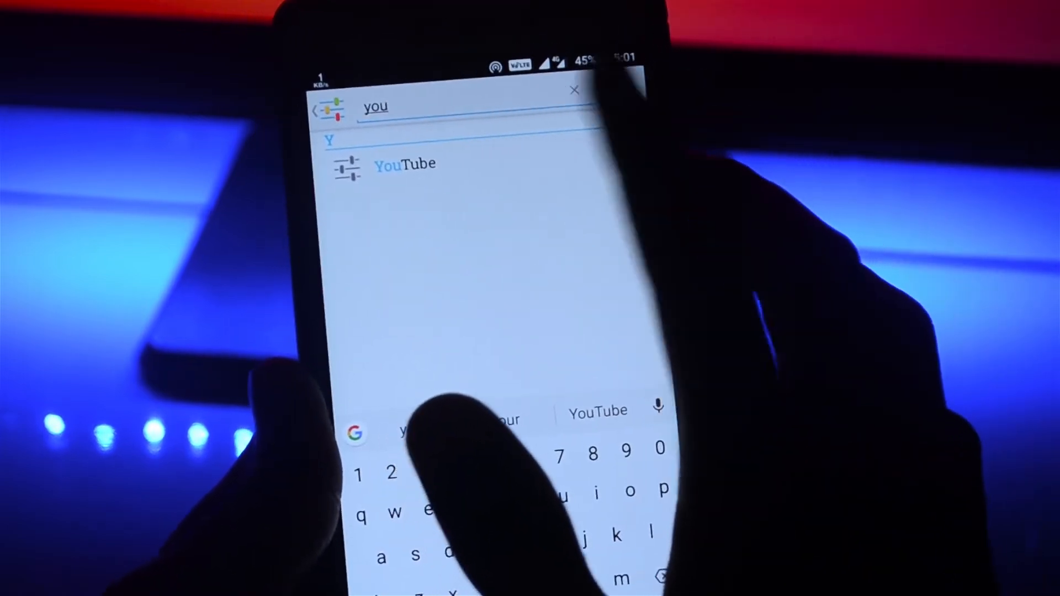
left_click(404, 163)
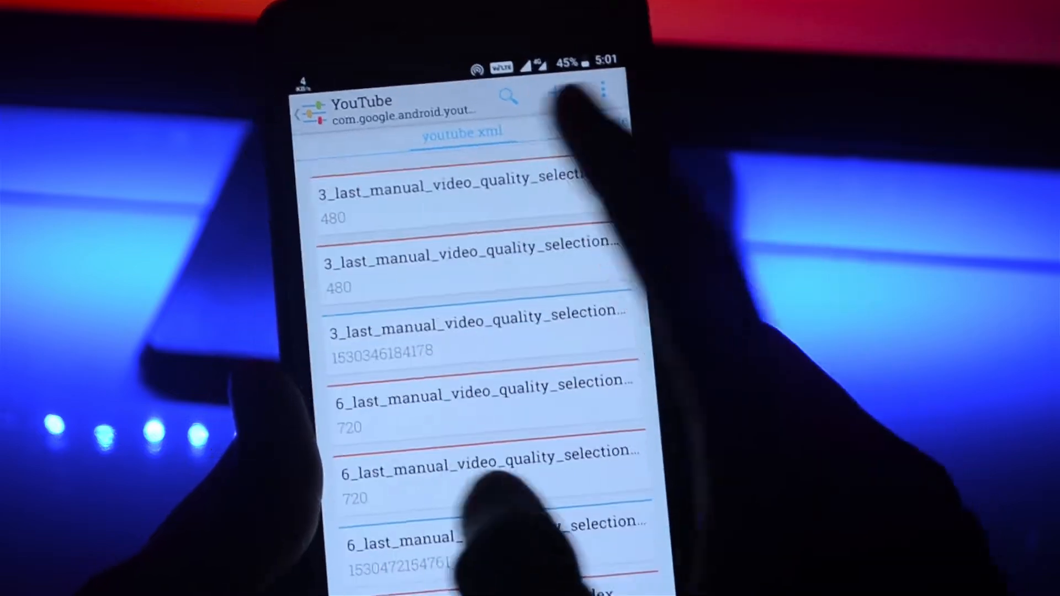
Find app_theme_dark_developer via search 'da', set it to true and update it.
type("dar")
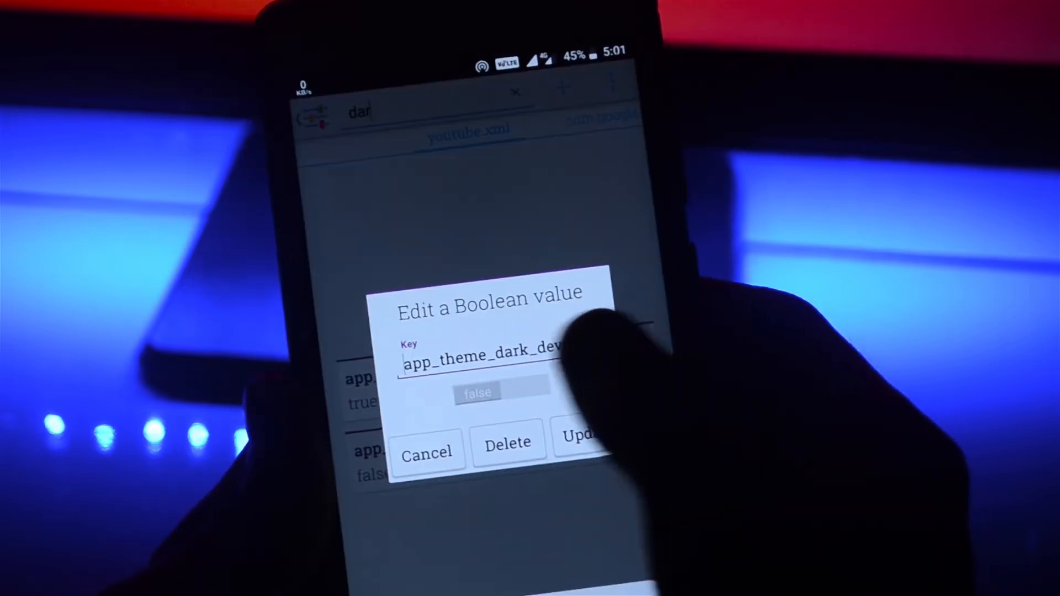
left_click(480, 393)
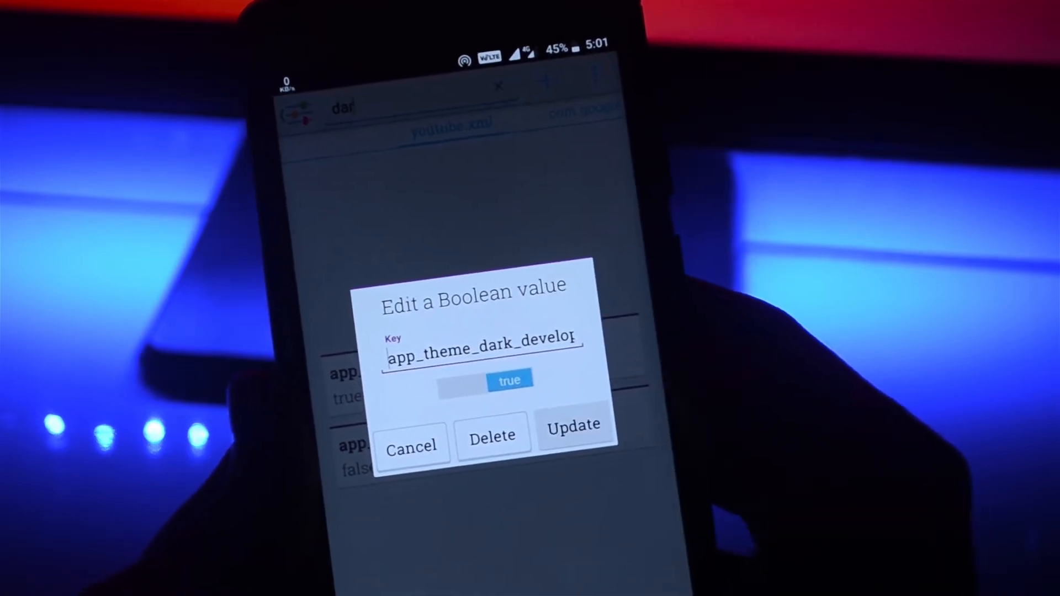
left_click(411, 446)
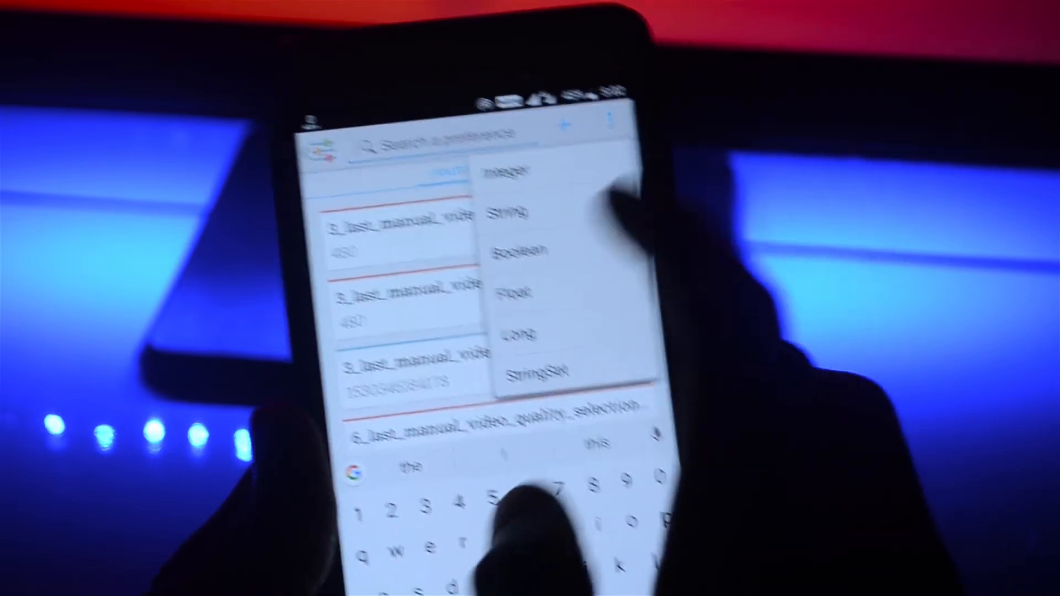
Add a Boolean preference with key app_dark_theme set to true, then search 'dar'.
left_click(518, 250)
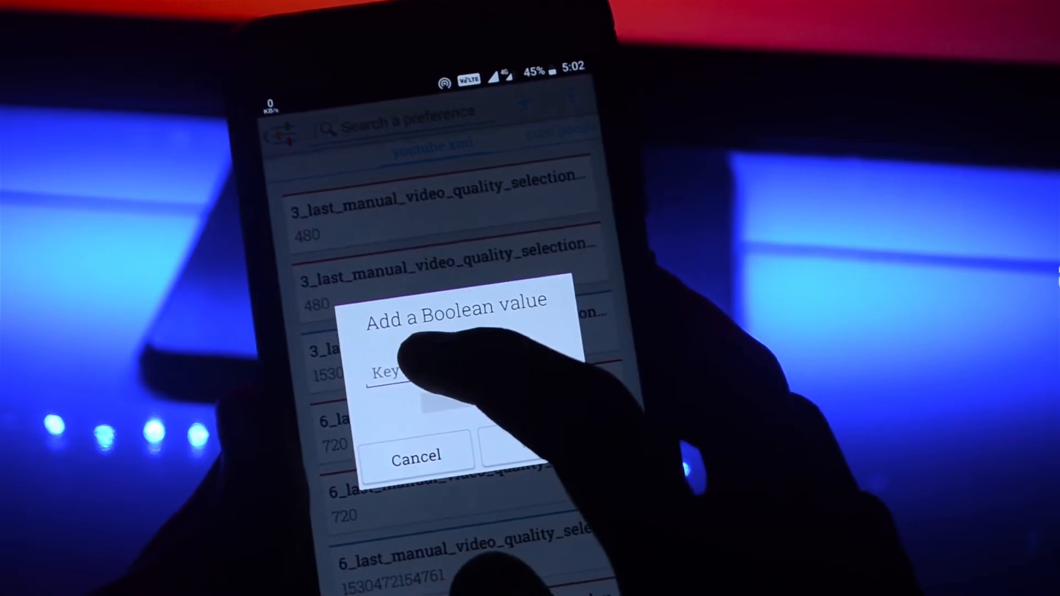
type("app_dark_theme")
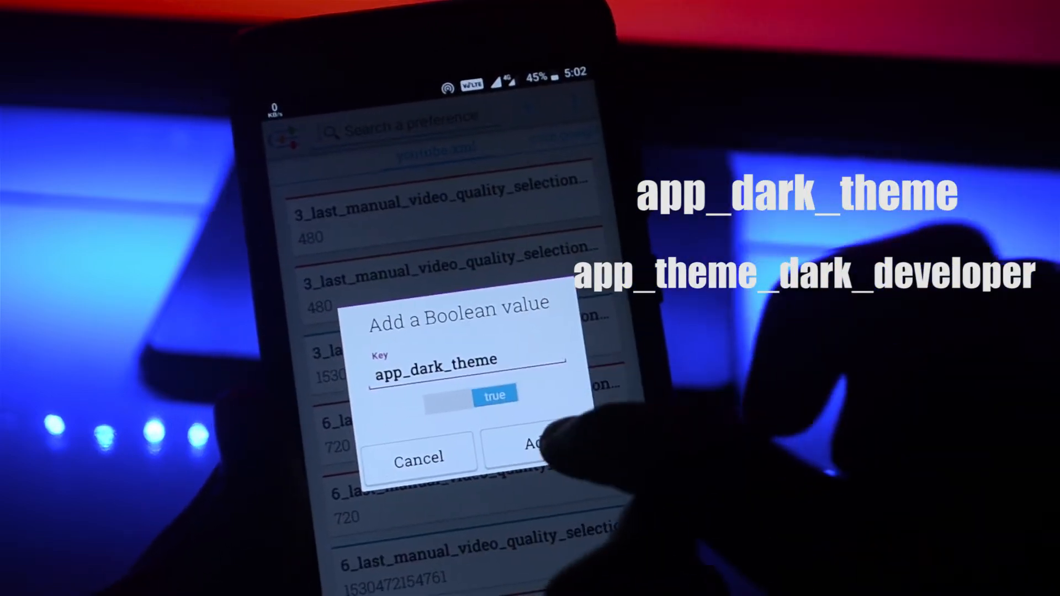
left_click(534, 446)
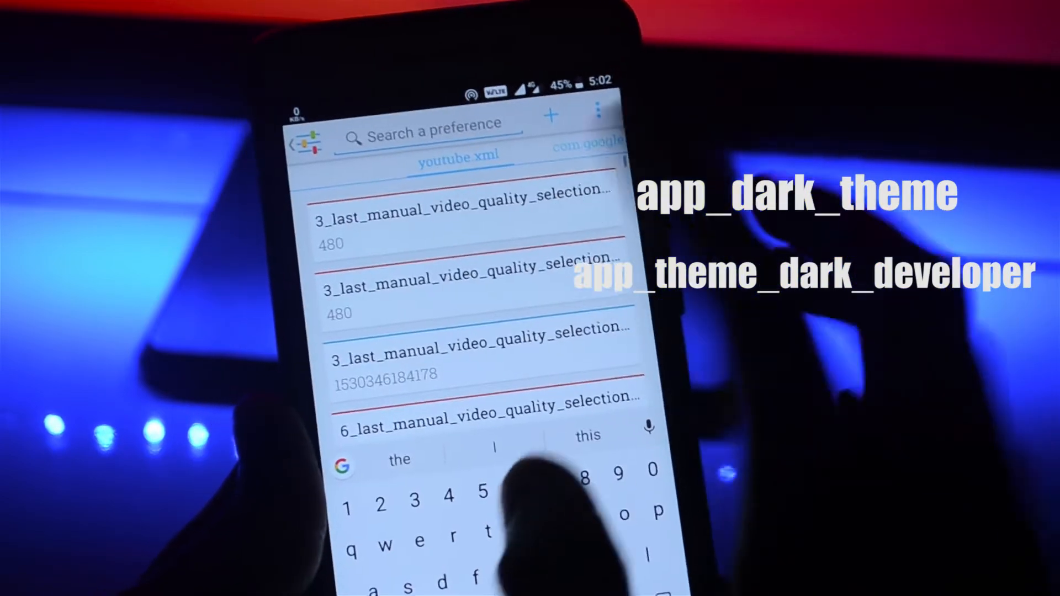
type("dar")
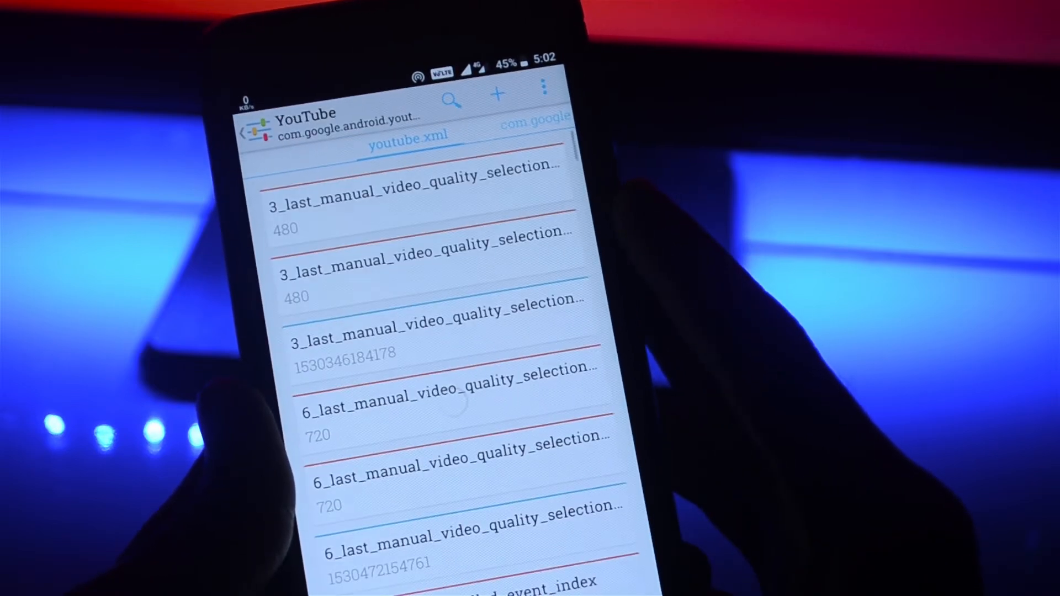
Filter YouTube's preferences with 'dar' to confirm the dark-theme entries before leaving.
type("dar")
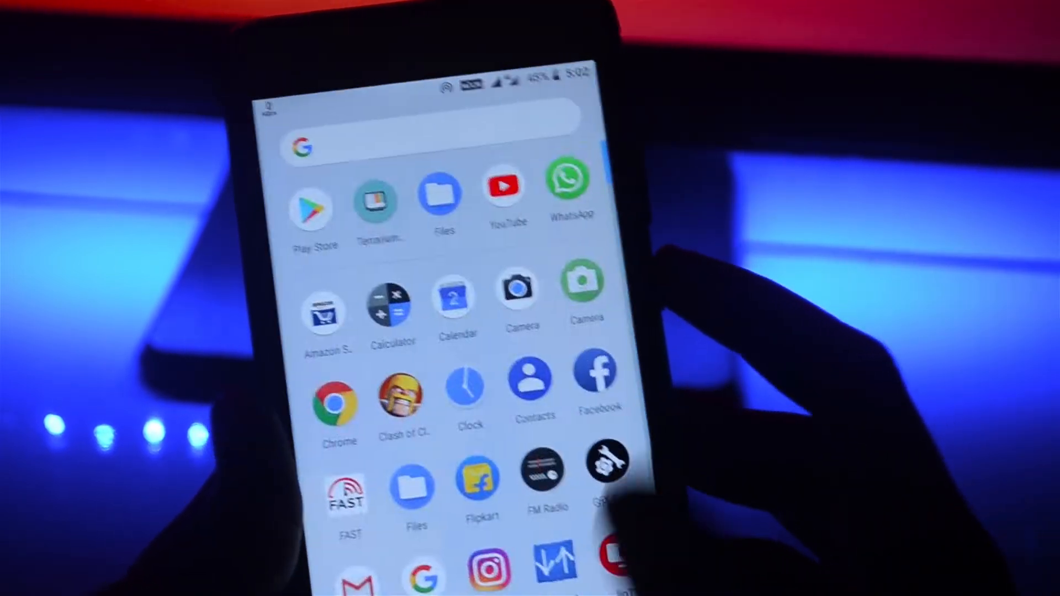
Launch YouTube from the app drawer and scroll its now dark-themed home feed.
left_click(505, 191)
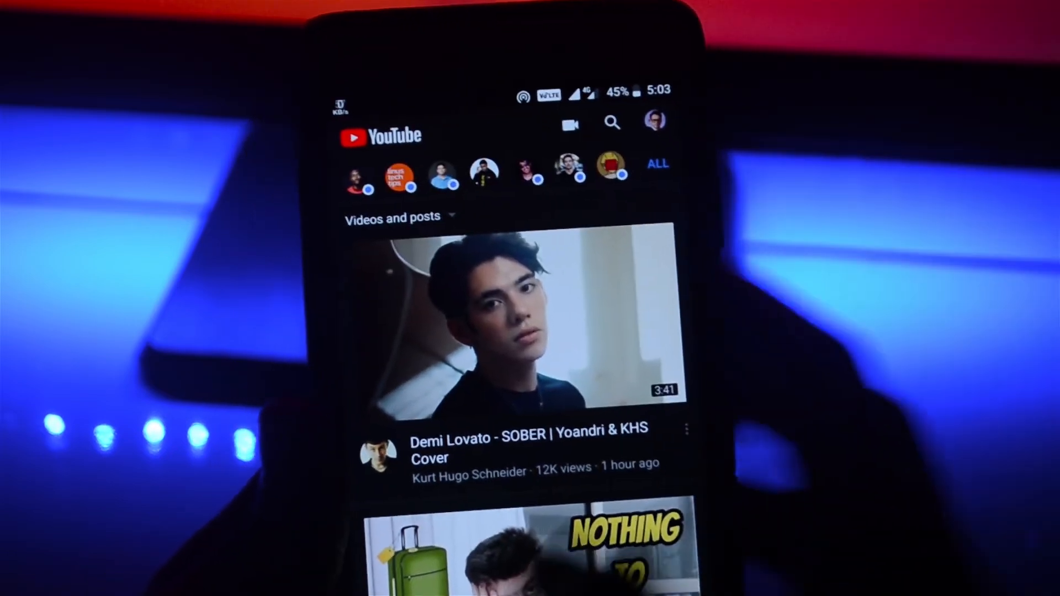
scroll("down", 3)
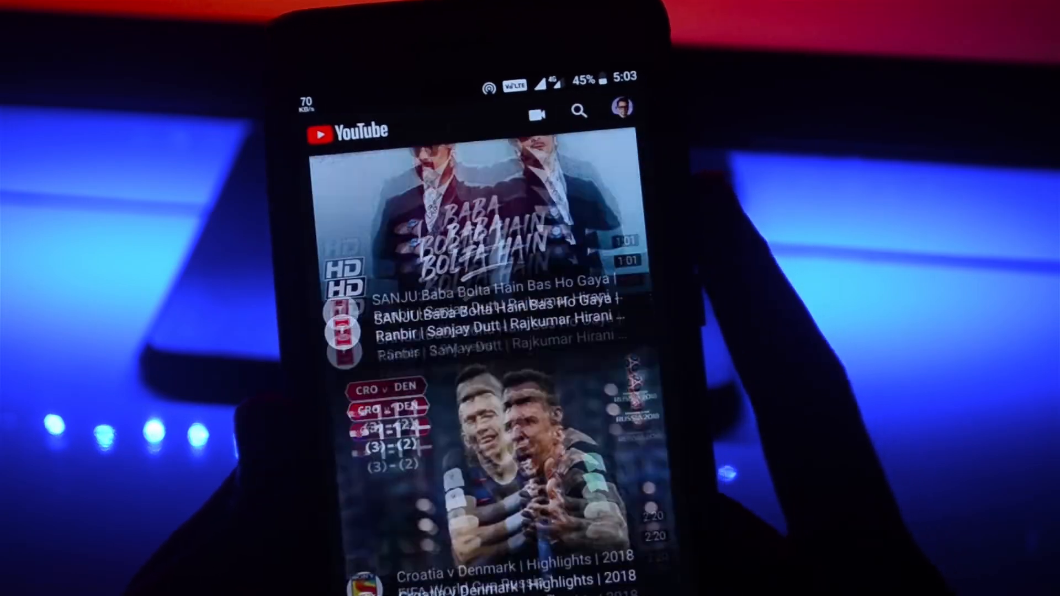